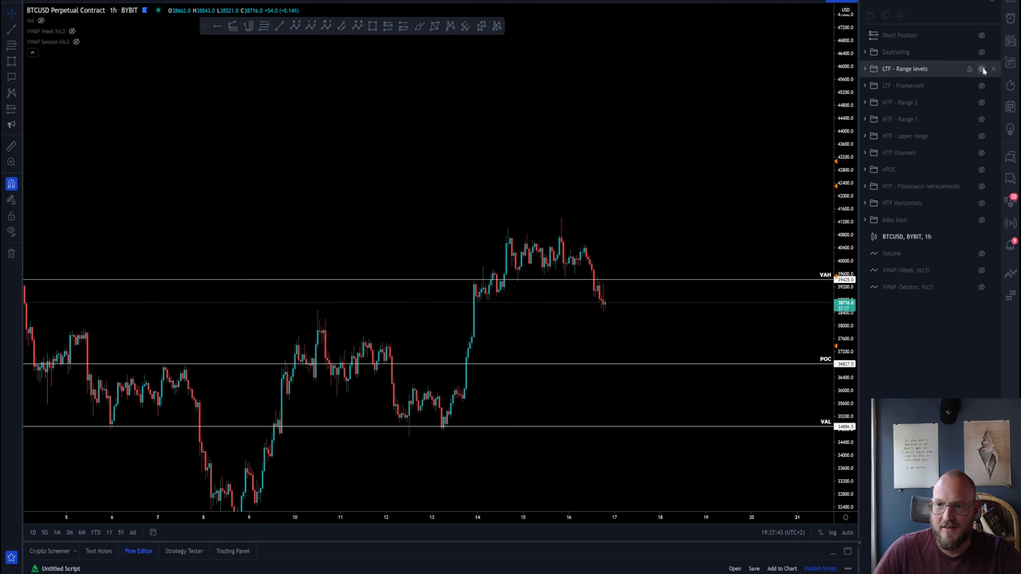
# Hide 'LTF - Range levels' and expand the 'HTF Horizontals' folder in the Object Tree
pyautogui.click(981, 69)
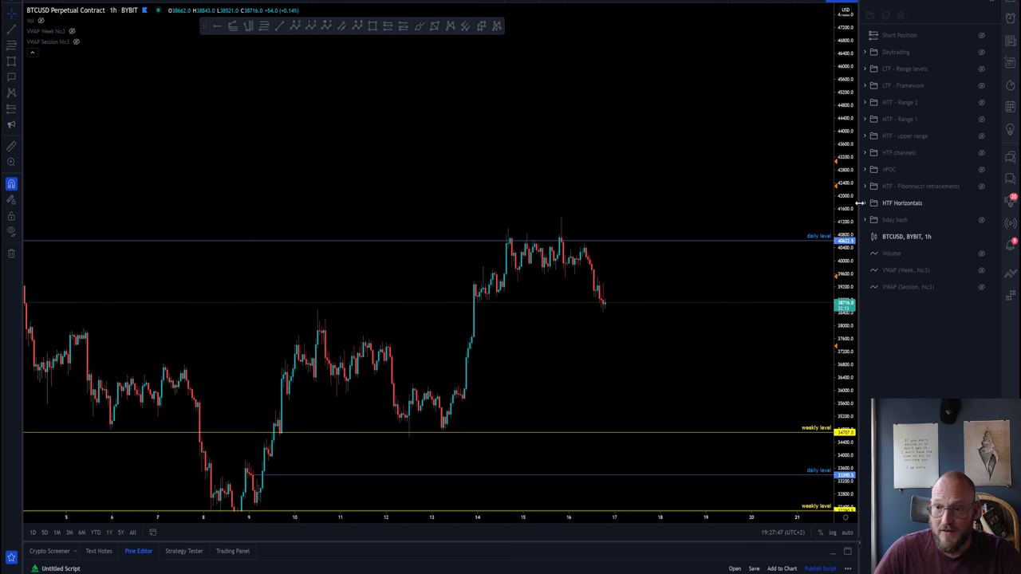
pyautogui.click(865, 203)
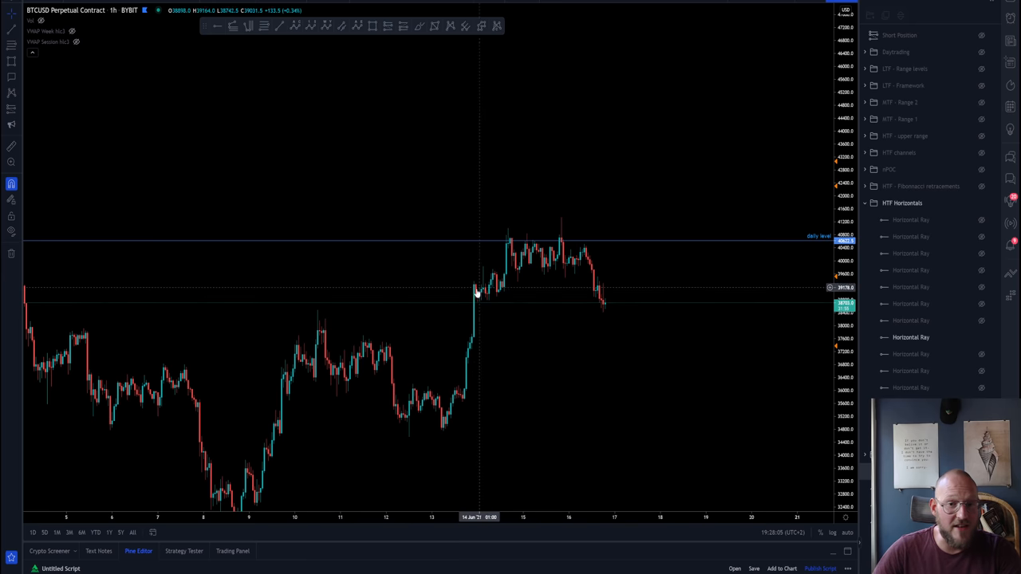
pyautogui.moveTo(544, 307)
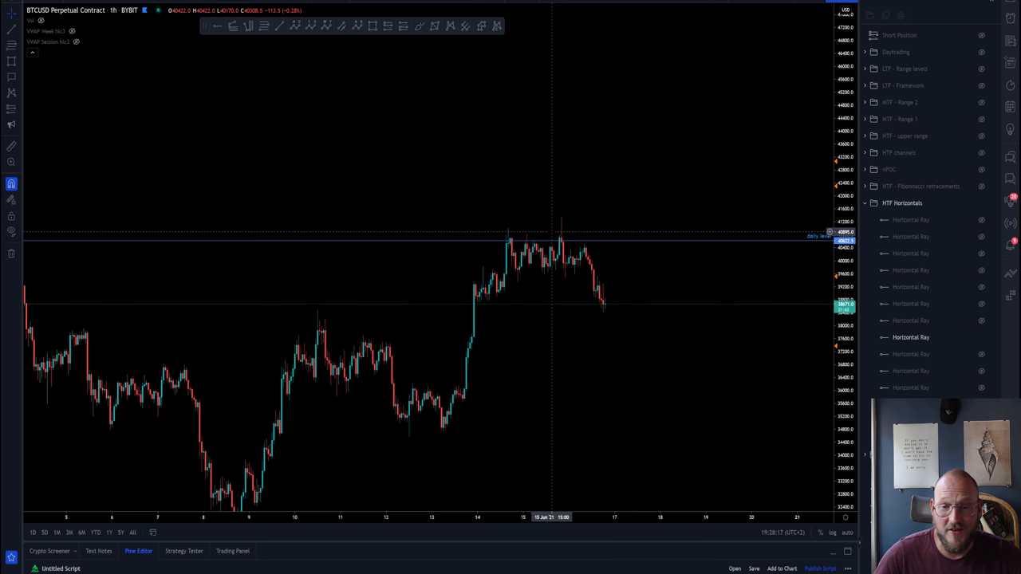
pyautogui.moveTo(575, 245)
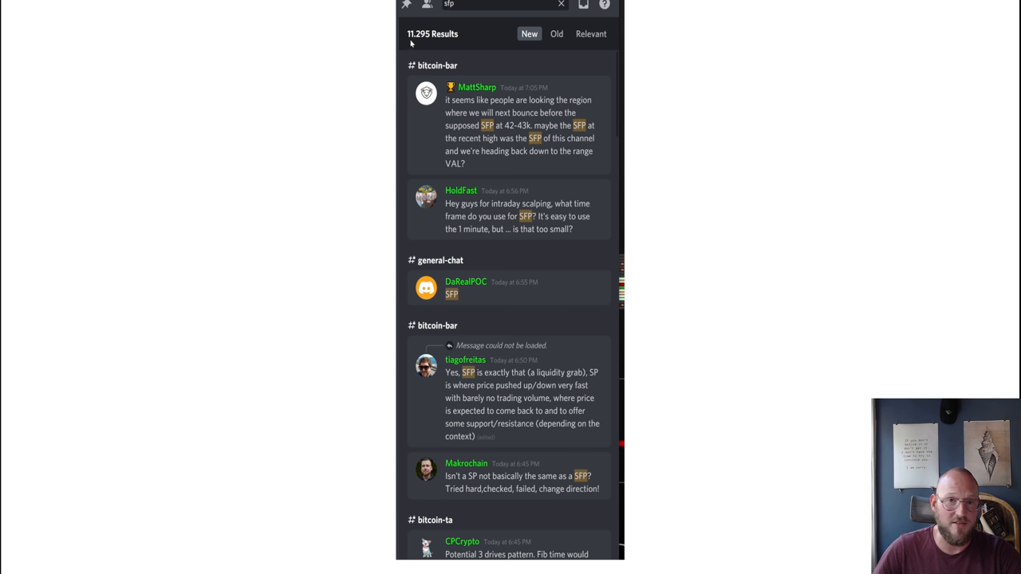
pyautogui.moveTo(457, 41)
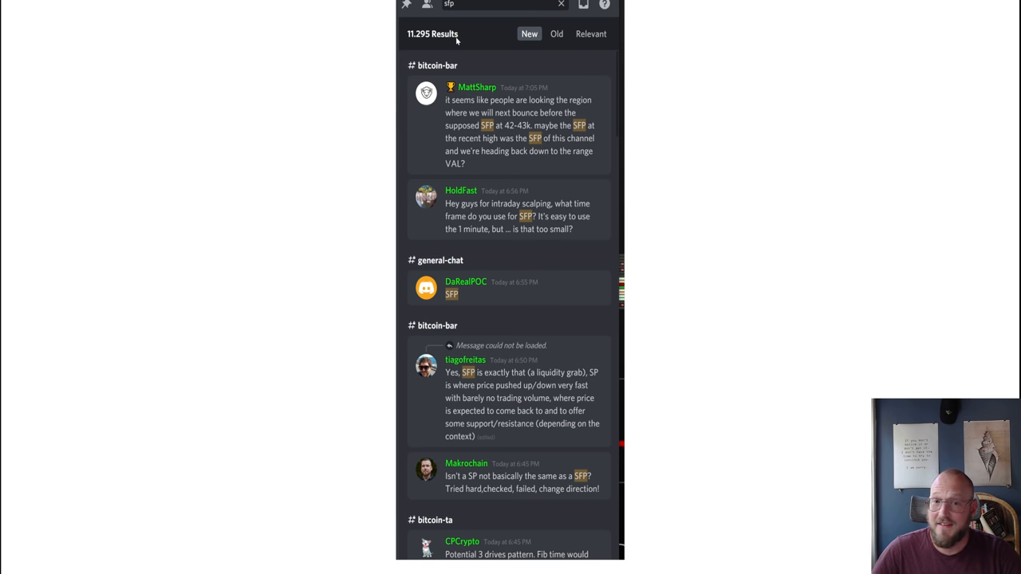
pyautogui.write('ccv')
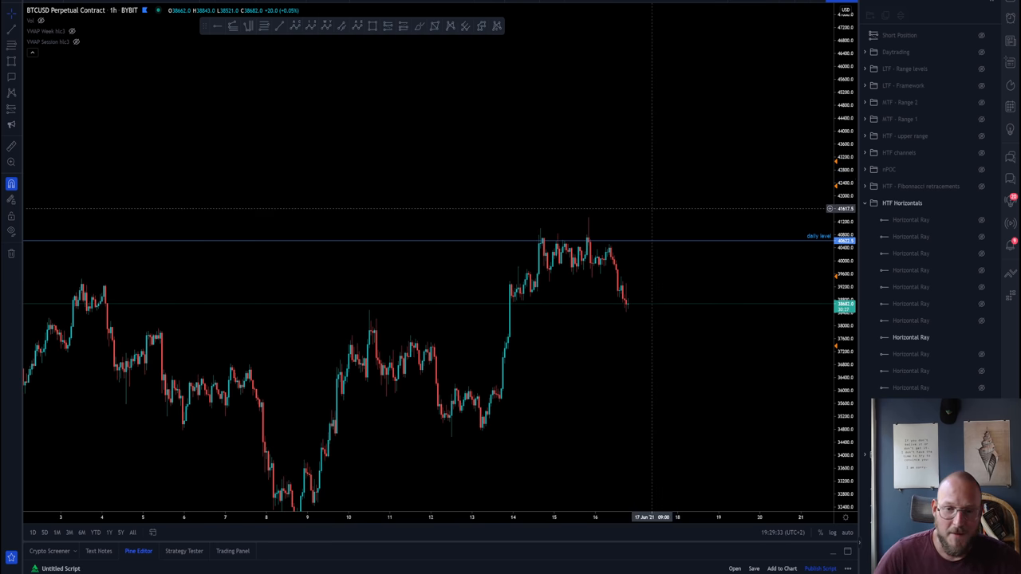
# Zoom the chart in on the last week of candles around the daily level
pyautogui.scroll(-3)
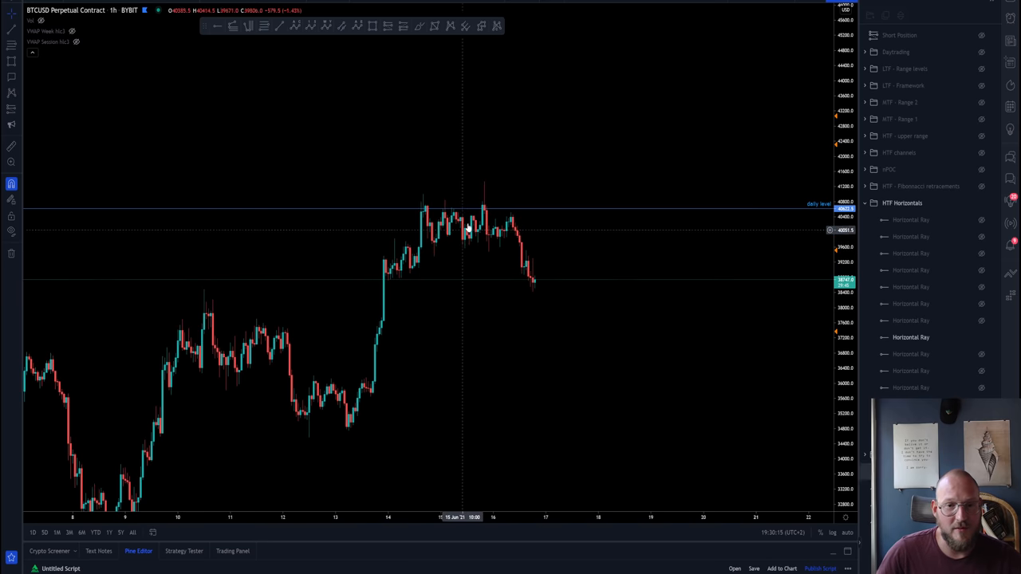
pyautogui.moveTo(459, 232)
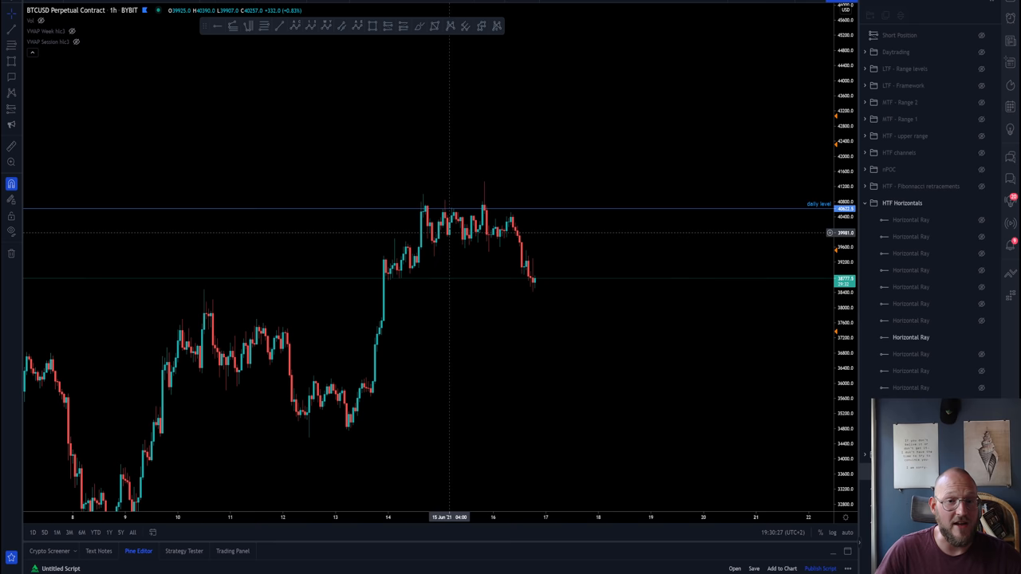
pyautogui.moveTo(465, 231)
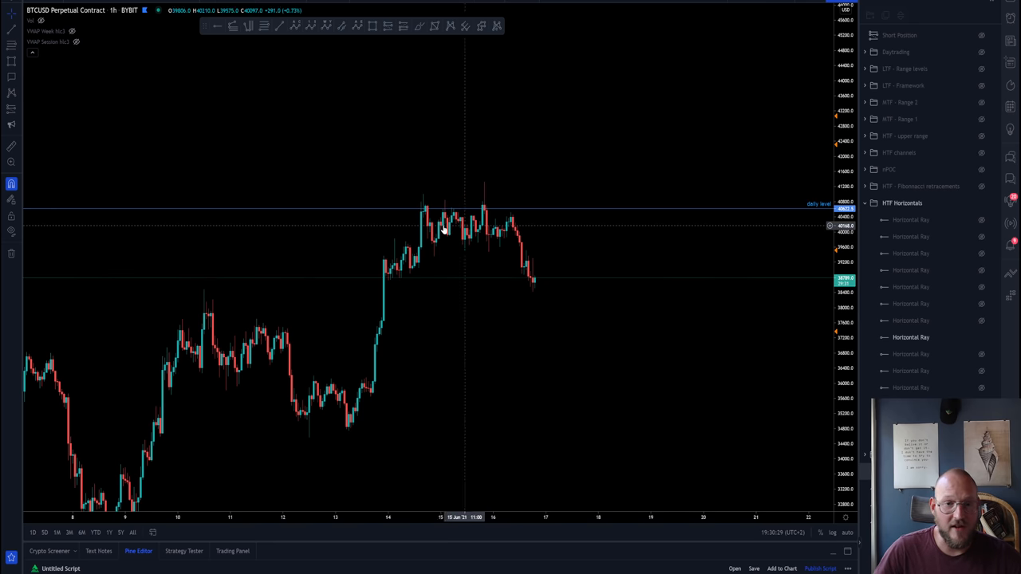
pyautogui.moveTo(457, 222)
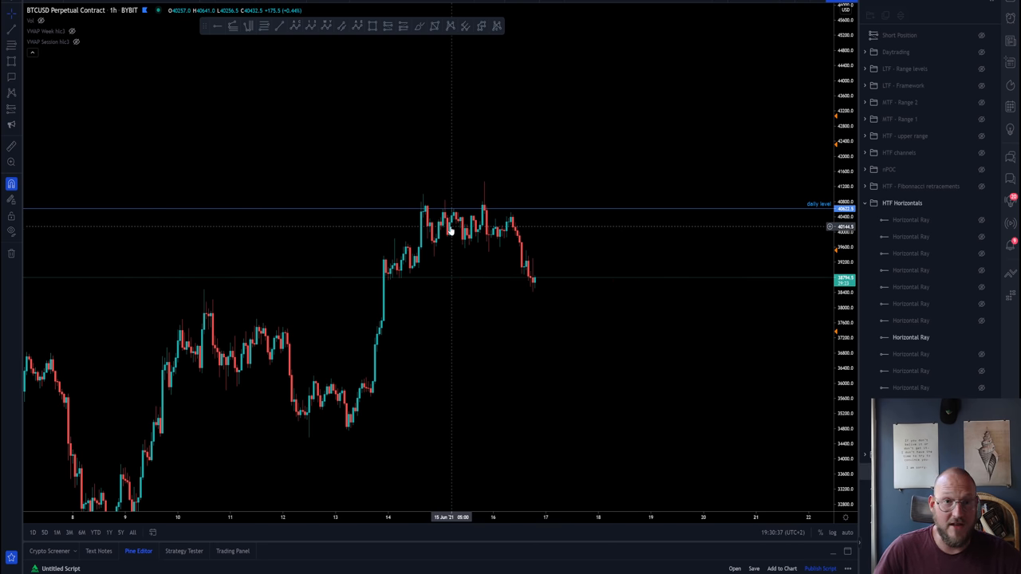
pyautogui.moveTo(450, 232)
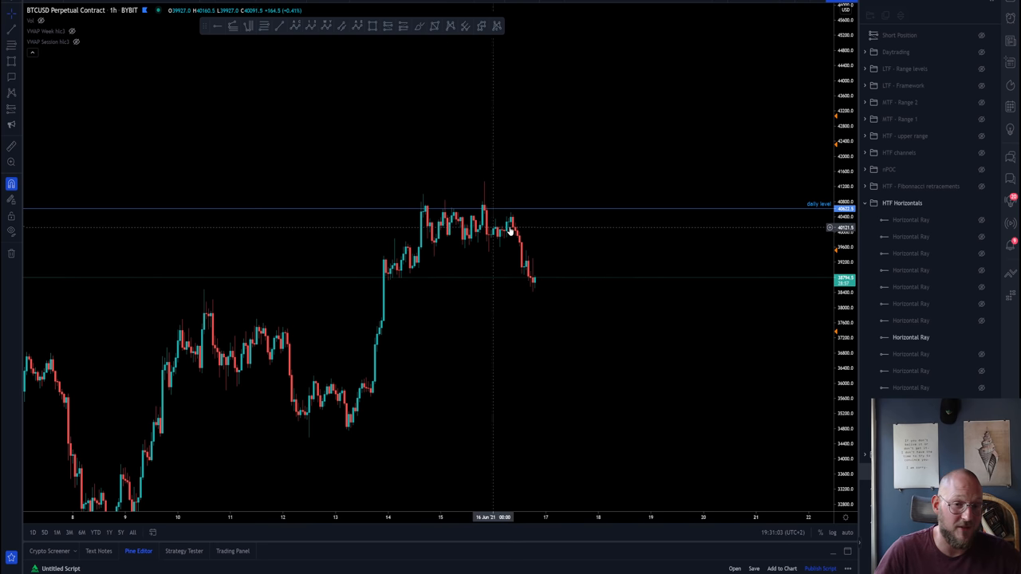
pyautogui.moveTo(392, 231)
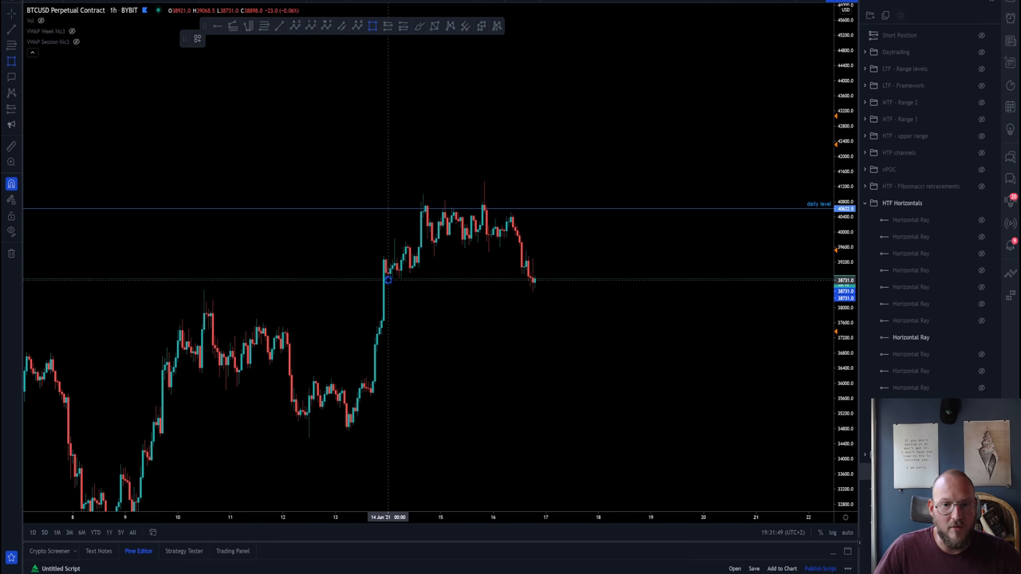
pyautogui.moveTo(389, 189); pyautogui.dragTo(609, 280)
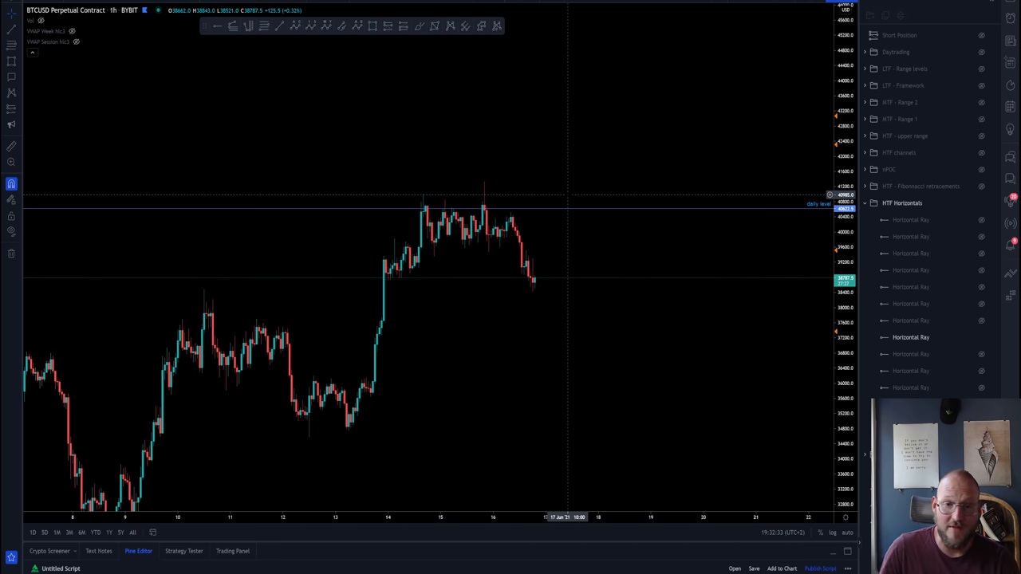
pyautogui.moveTo(449, 229)
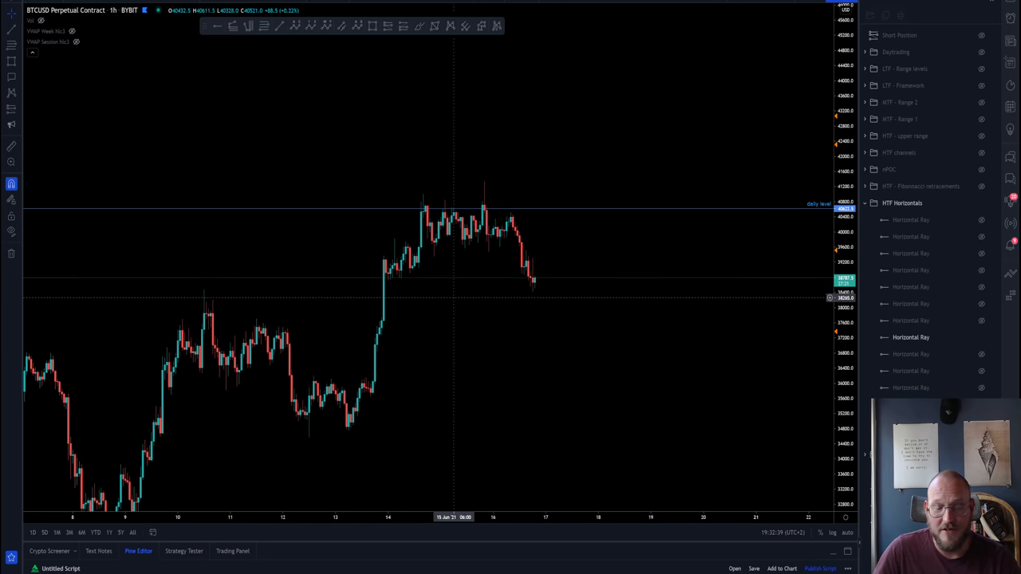
pyautogui.moveTo(442, 302)
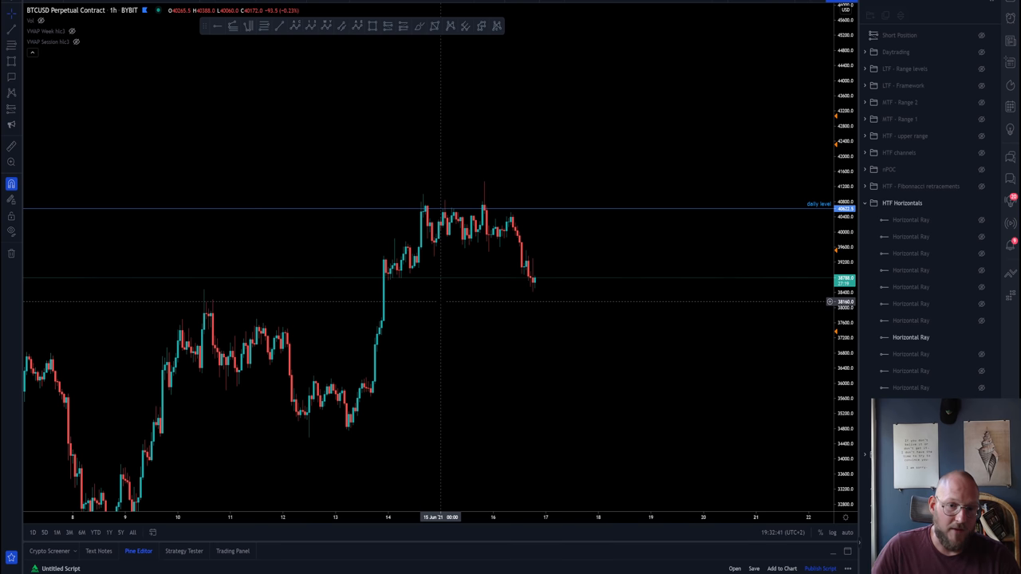
pyautogui.moveTo(397, 277)
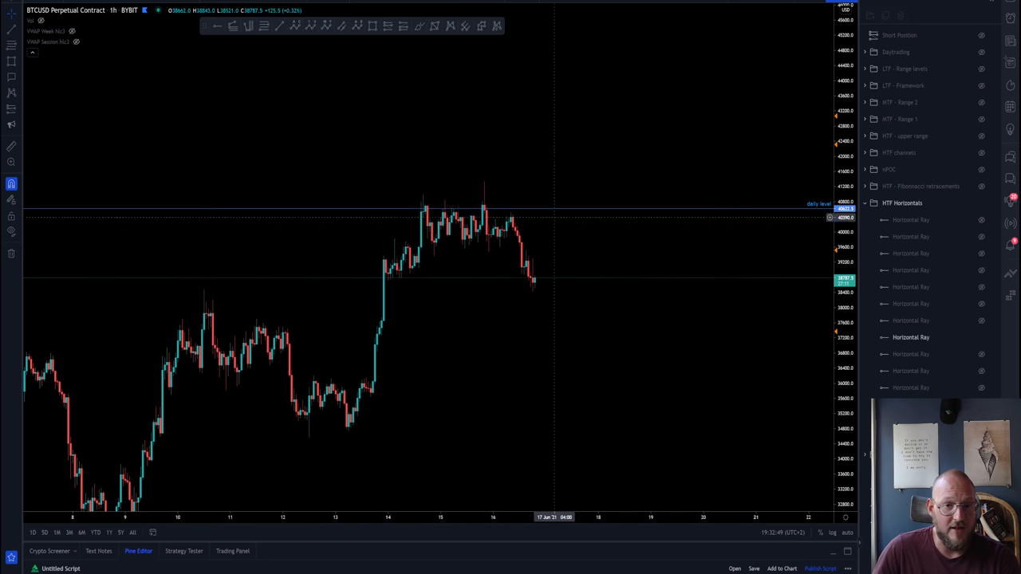
pyautogui.moveTo(449, 236)
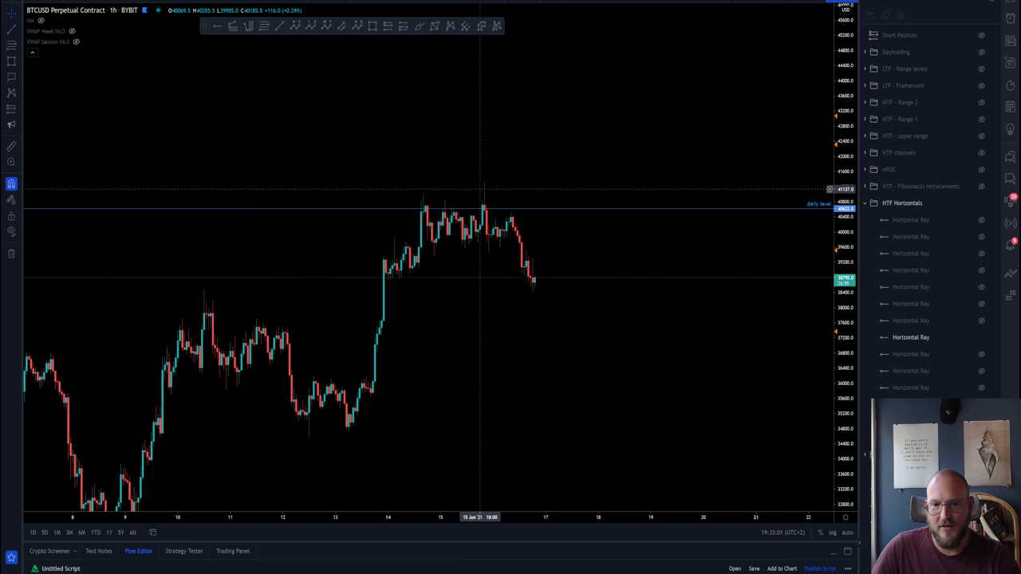
pyautogui.moveTo(484, 196)
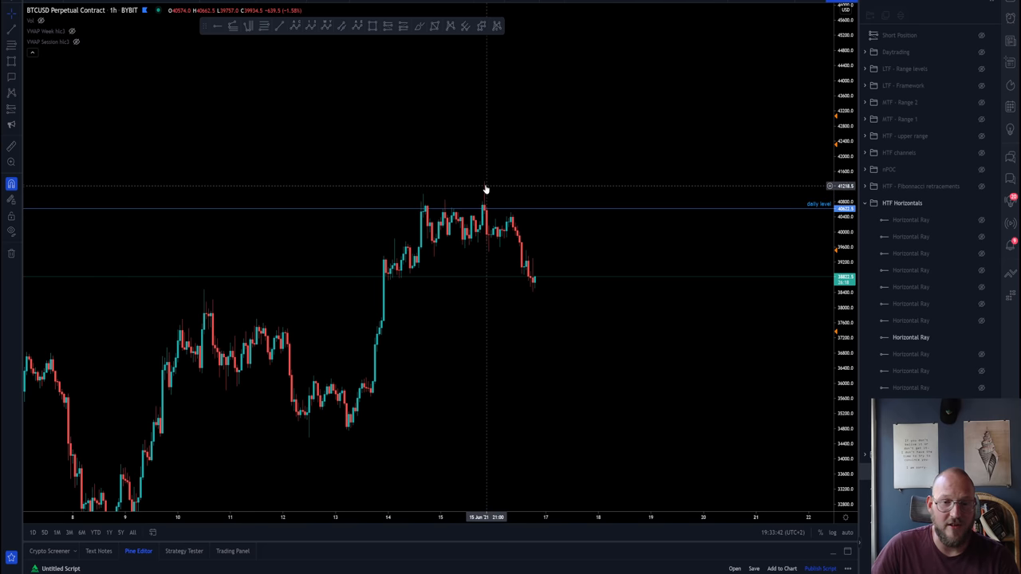
pyautogui.moveTo(485, 195)
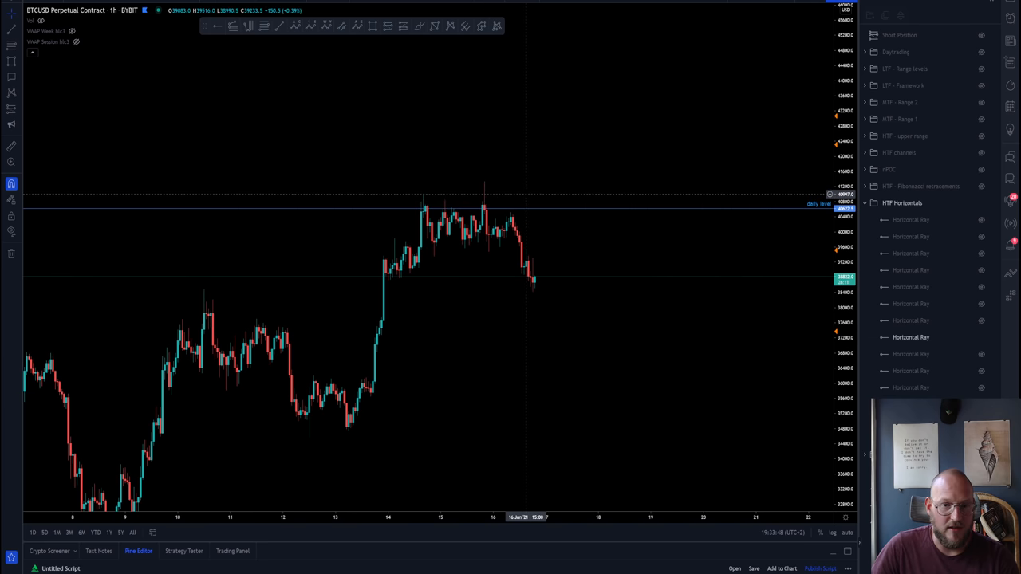
pyautogui.moveTo(483, 201)
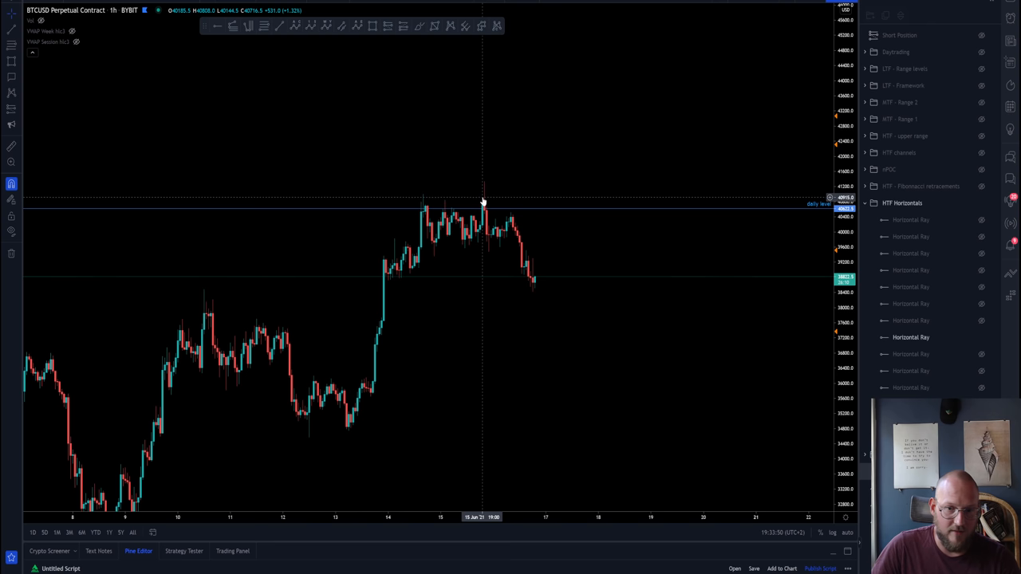
pyautogui.moveTo(487, 245)
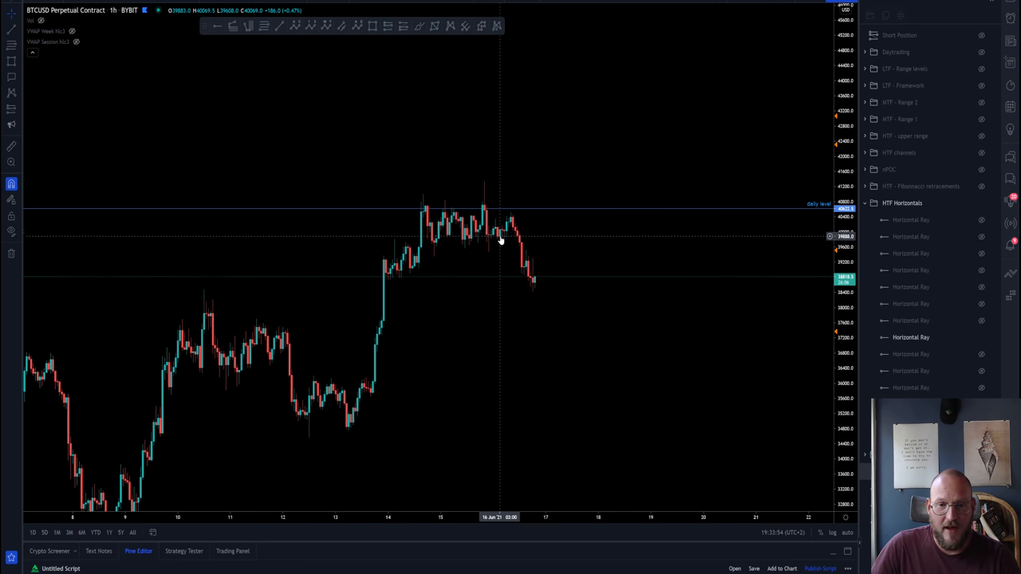
pyautogui.moveTo(510, 224)
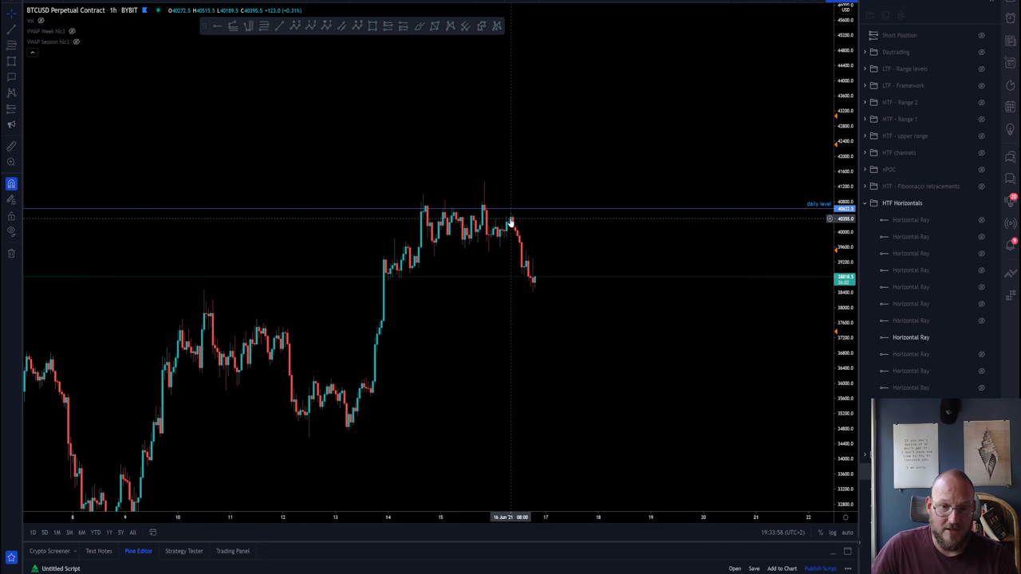
pyautogui.moveTo(511, 226)
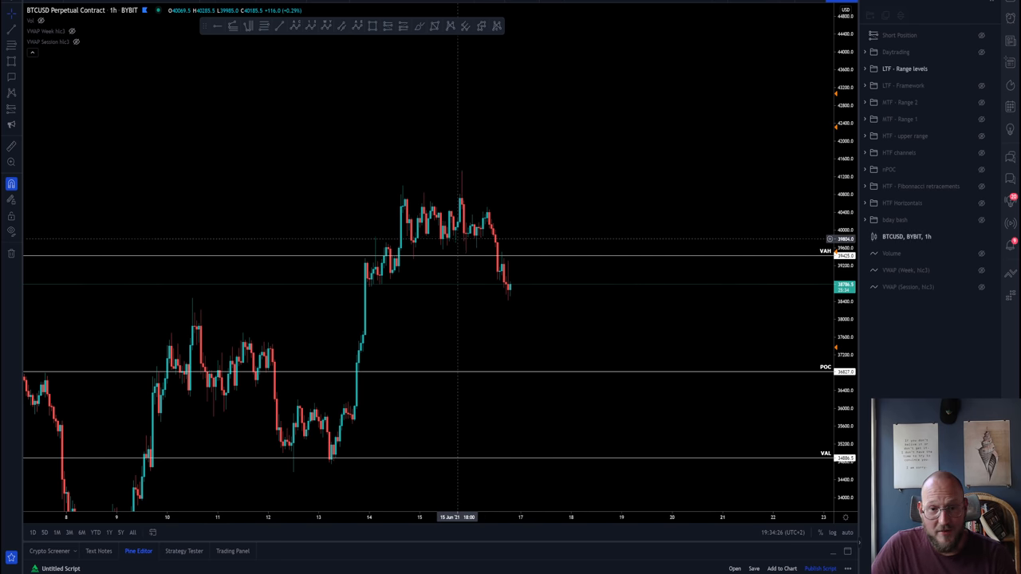
pyautogui.moveTo(475, 243)
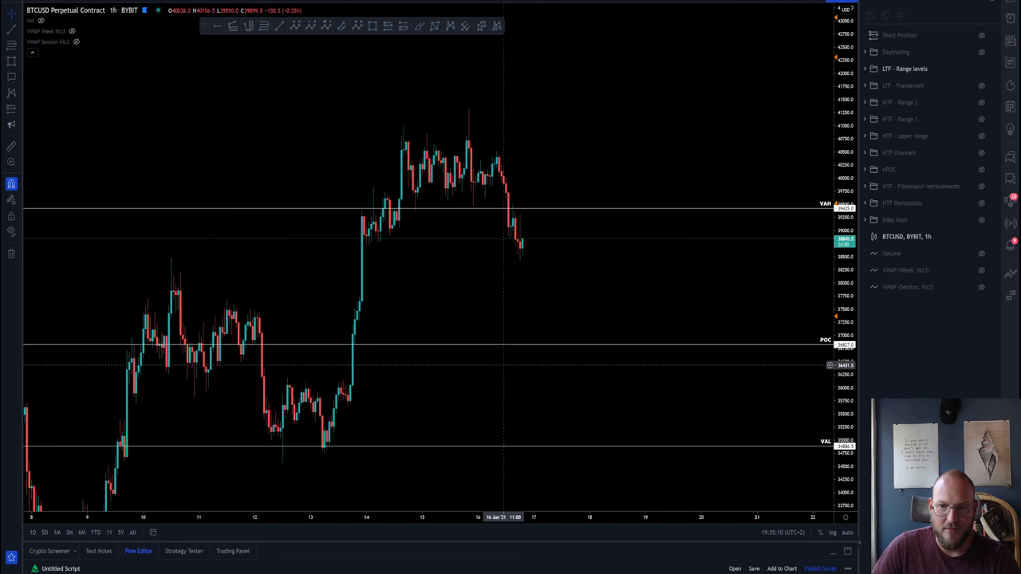
pyautogui.moveTo(548, 237)
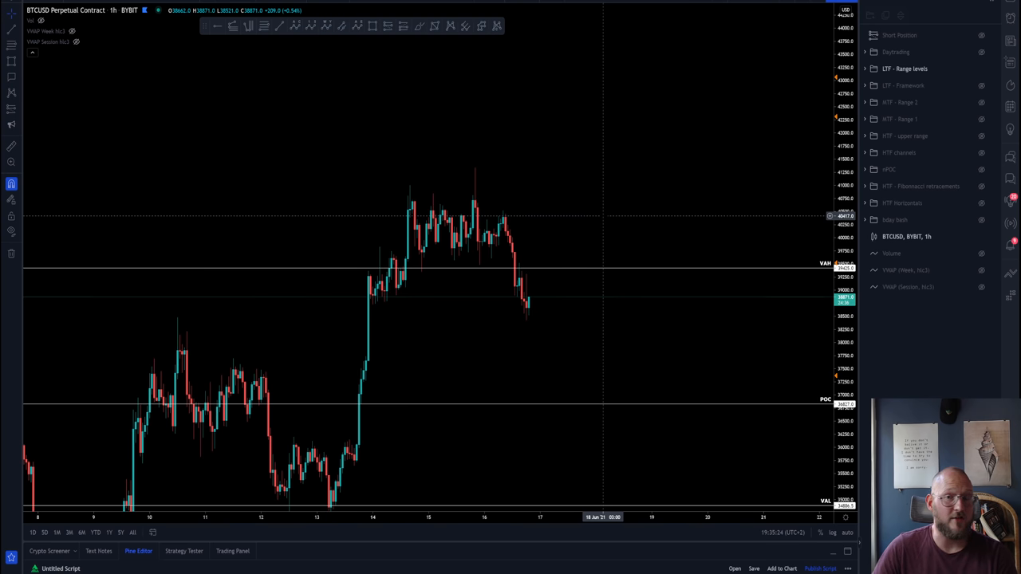
pyautogui.moveTo(553, 271)
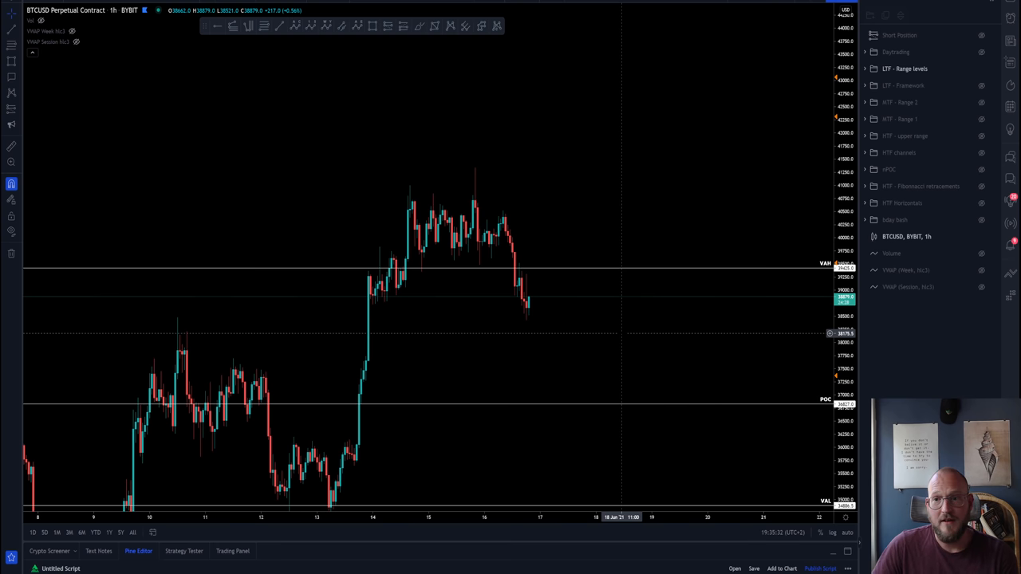
pyautogui.moveTo(626, 333)
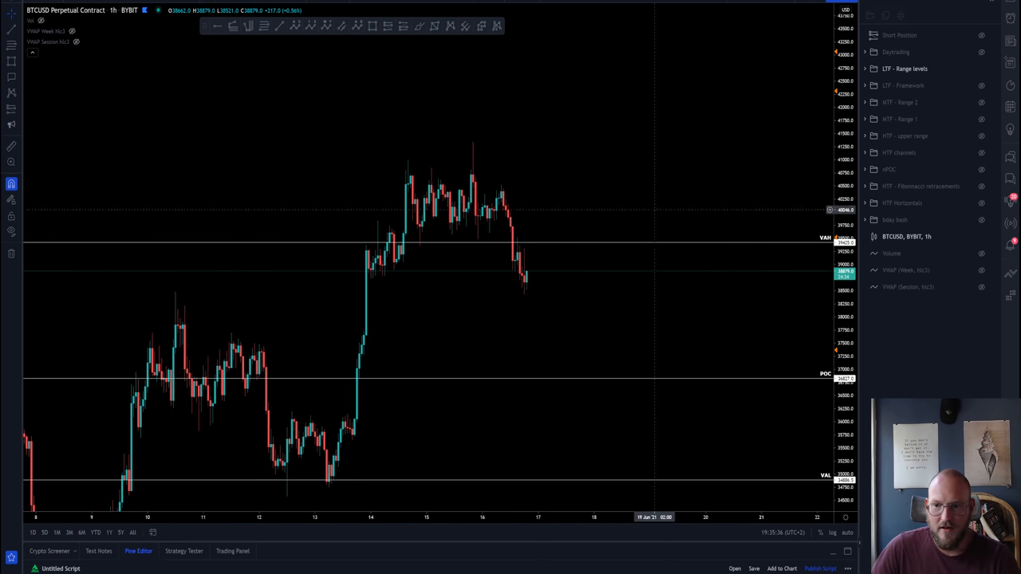
pyautogui.moveTo(556, 240)
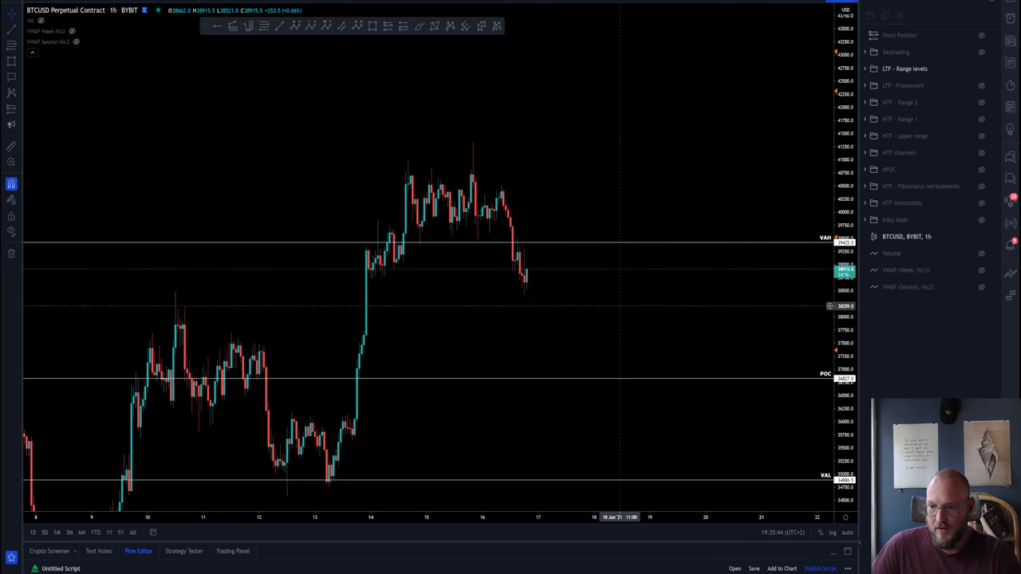
pyautogui.moveTo(534, 376)
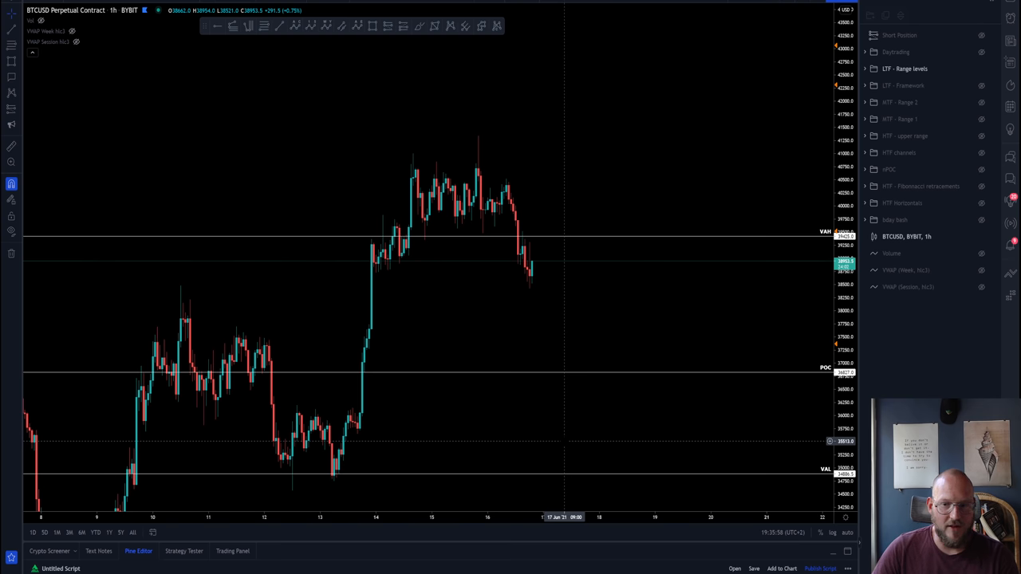
pyautogui.moveTo(693, 371)
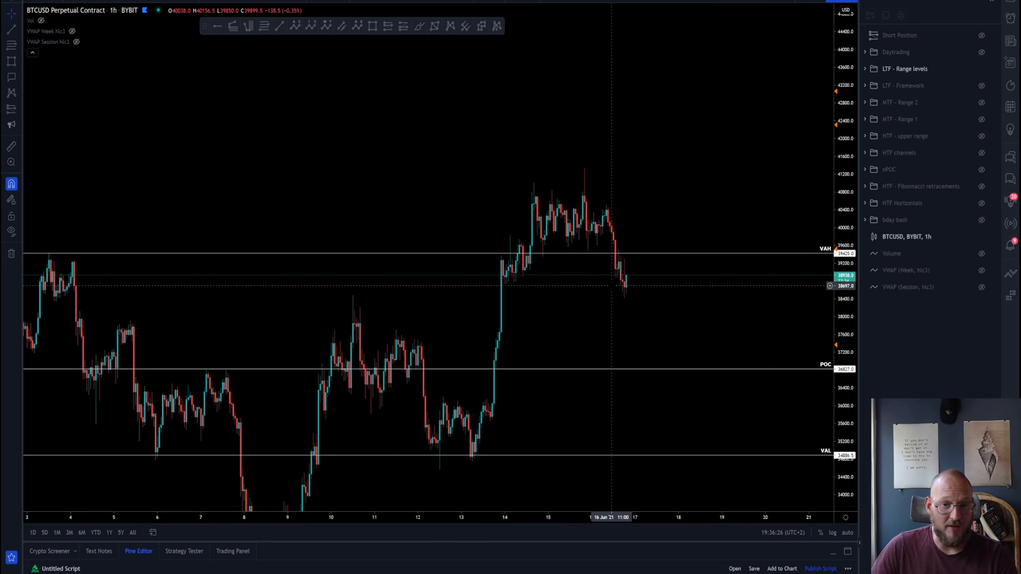
pyautogui.moveTo(654, 280)
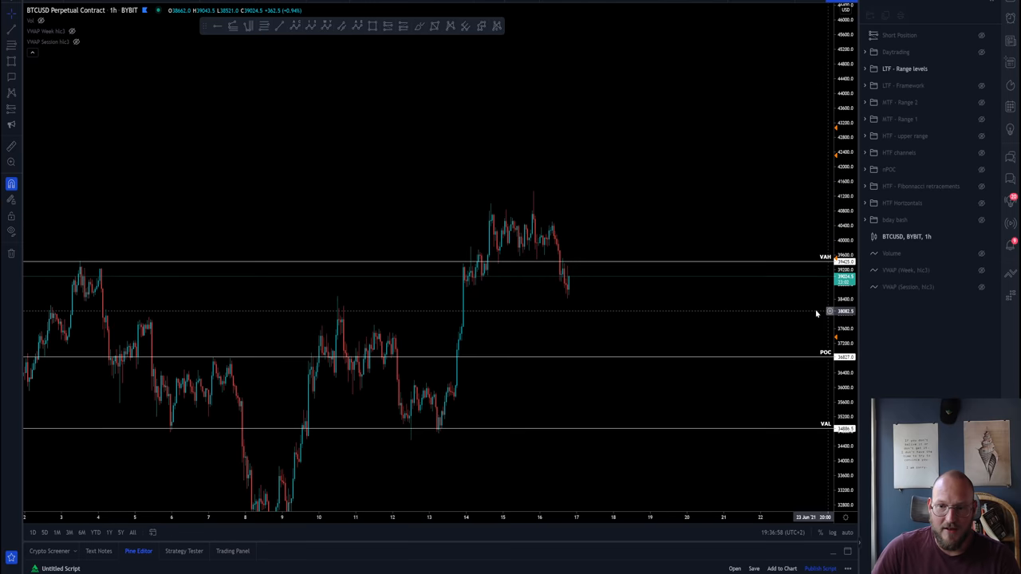
pyautogui.moveTo(816, 314)
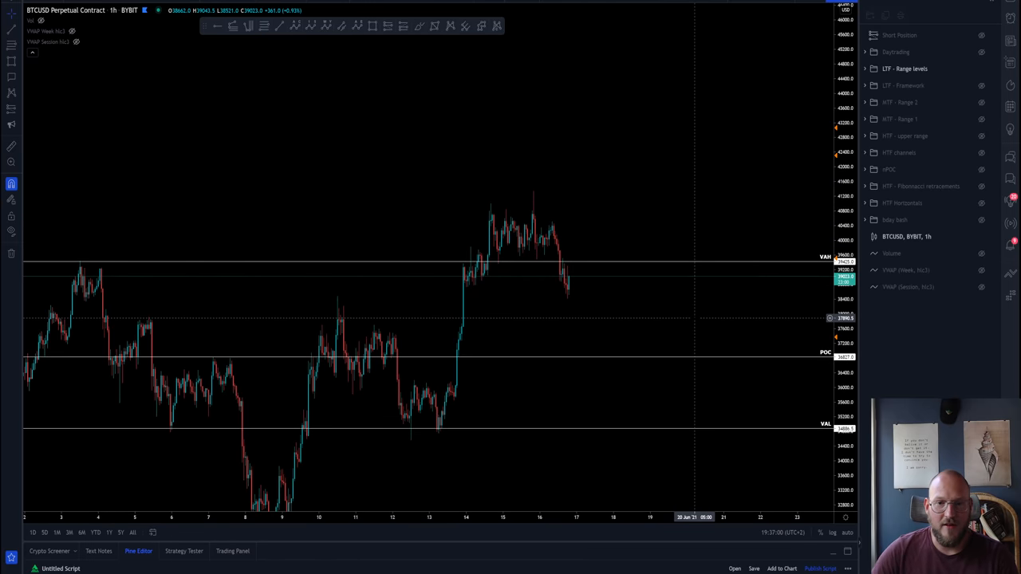